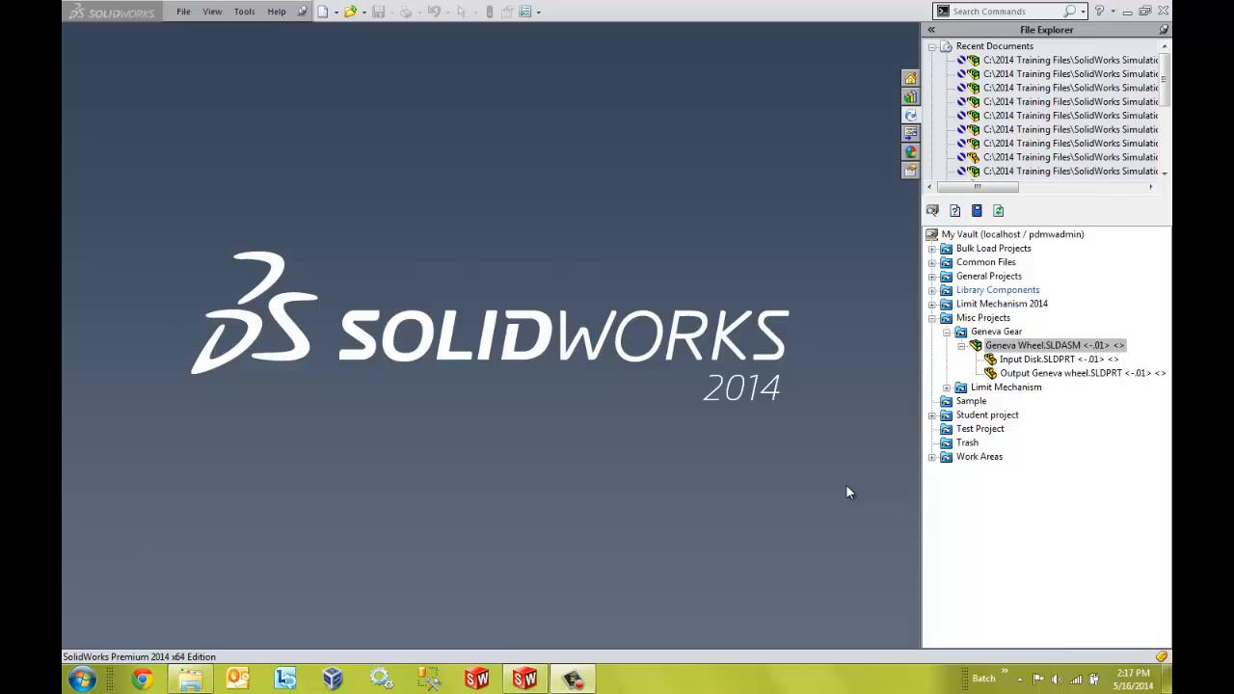
mouse_move(1020, 347)
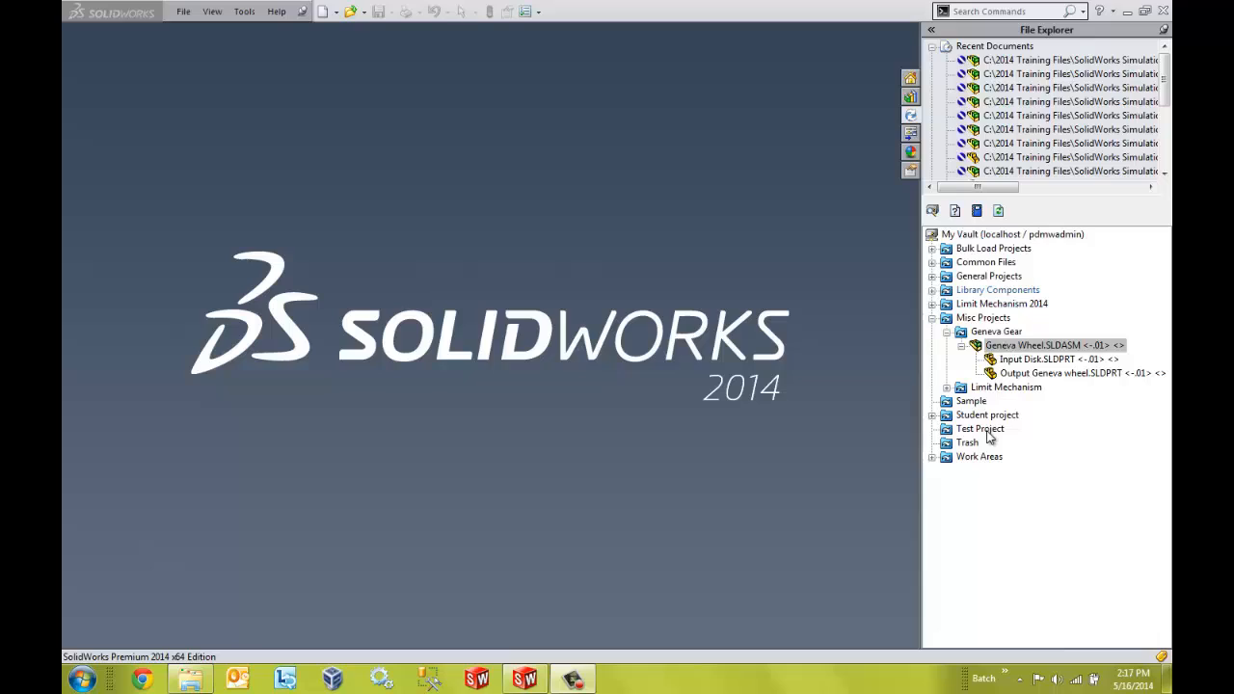
mouse_move(1022, 374)
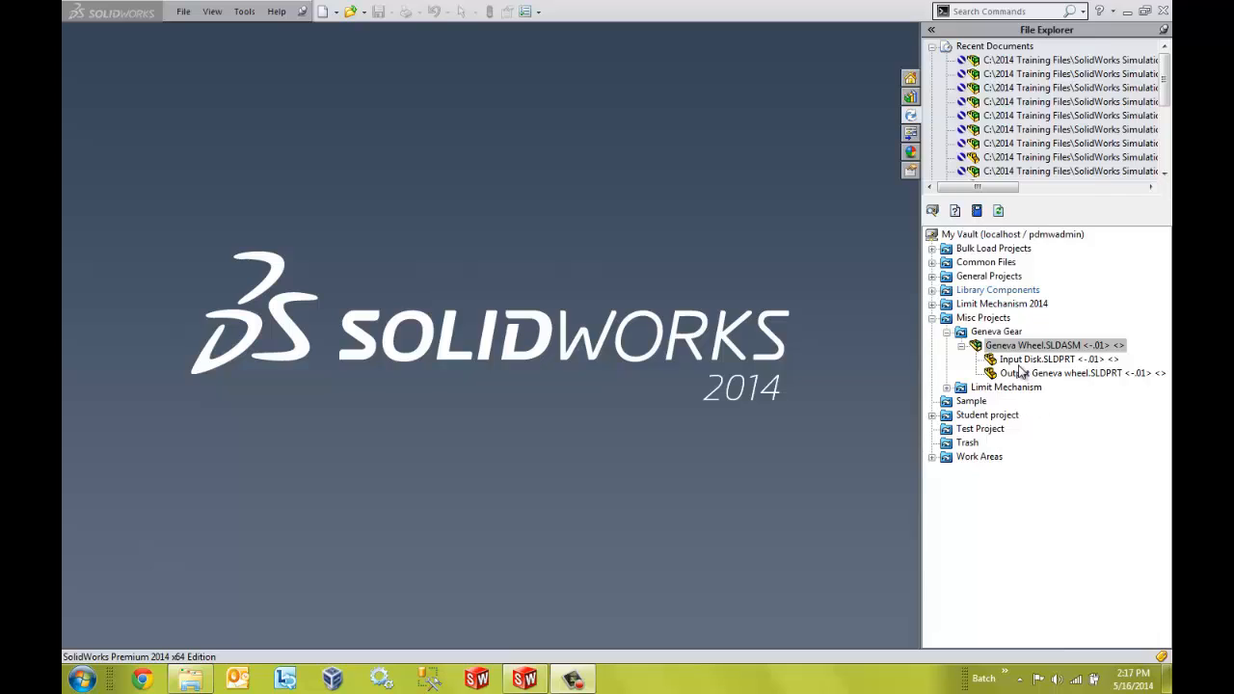
mouse_move(1015, 345)
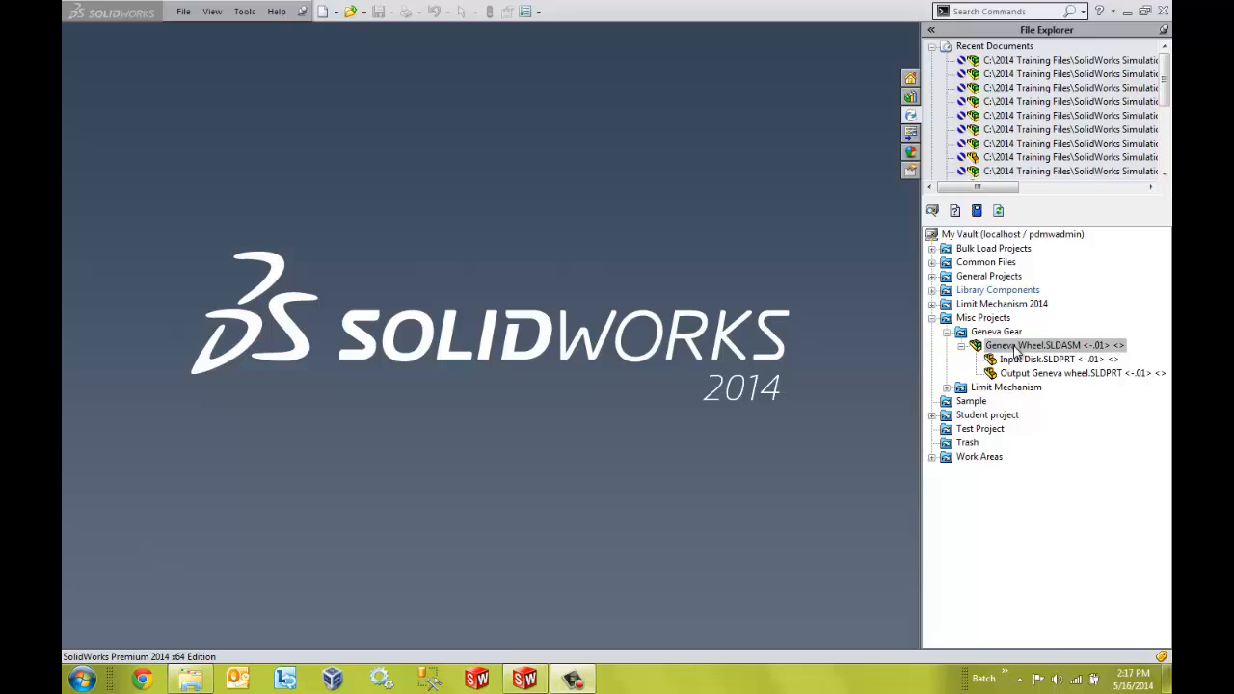
- Take ownership of Geneva Wheel.SLDASM with all children, including Input Disk and Output Geneva wheel
right_click(1047, 346)
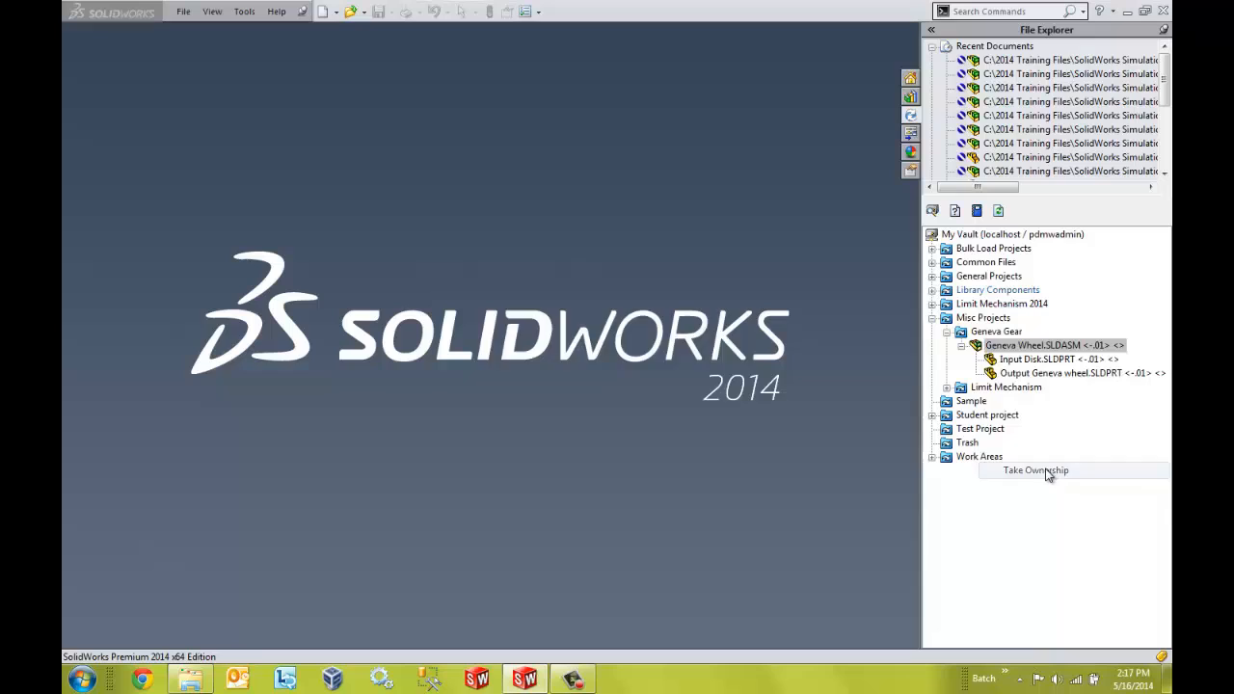
click(1035, 471)
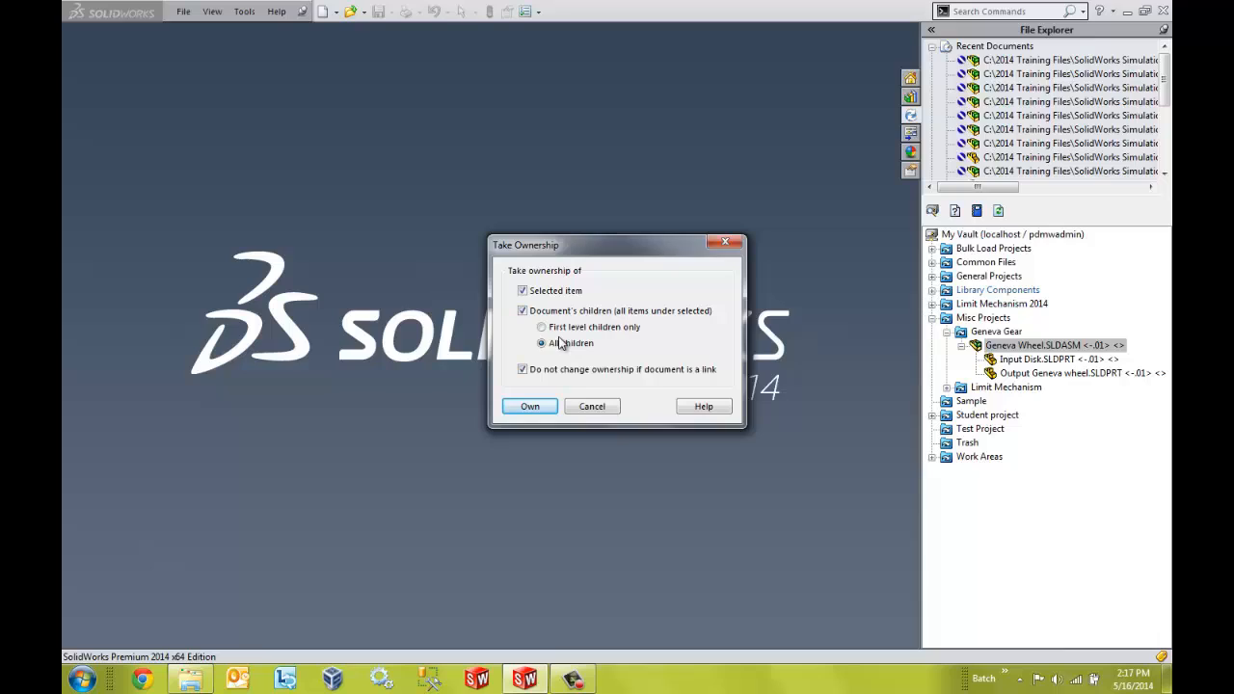
click(523, 369)
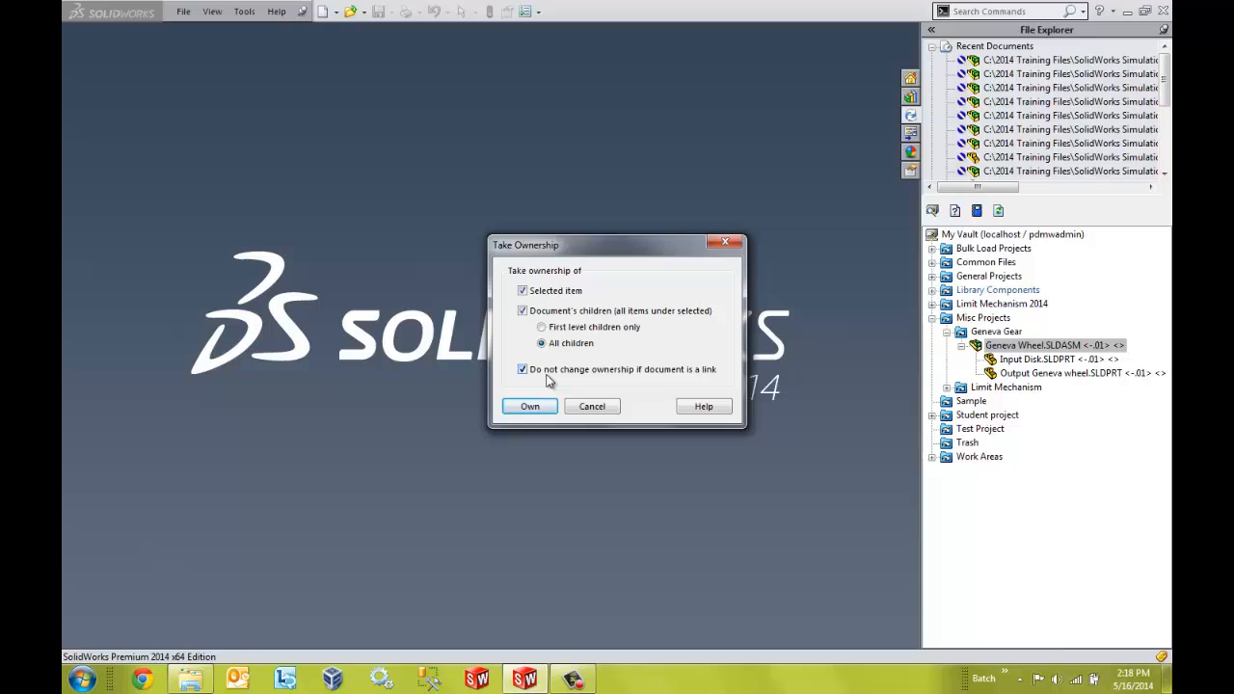
click(529, 406)
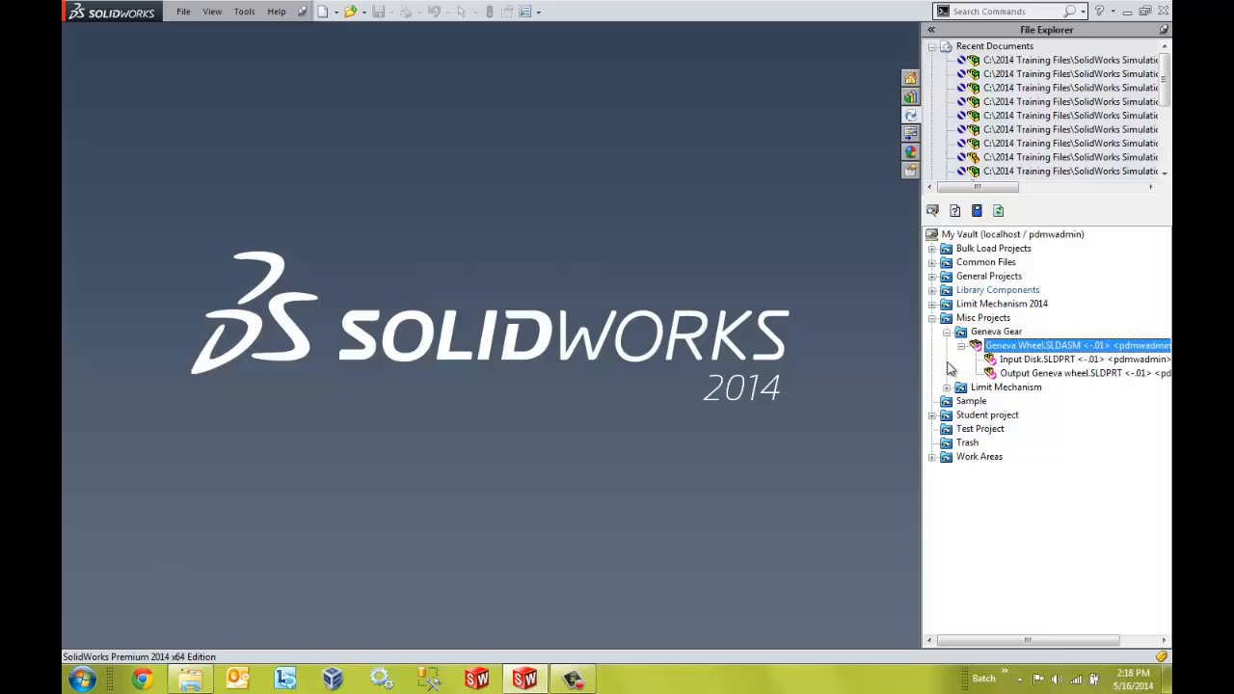
mouse_move(980, 363)
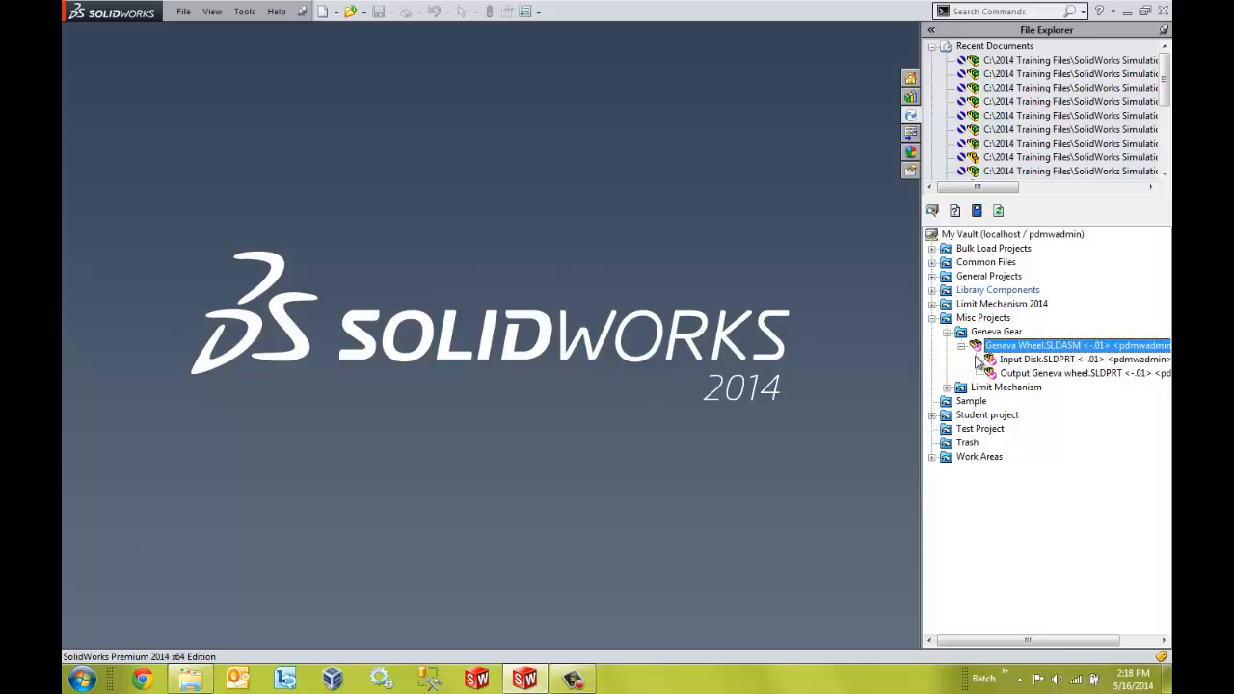
right_click(1061, 345)
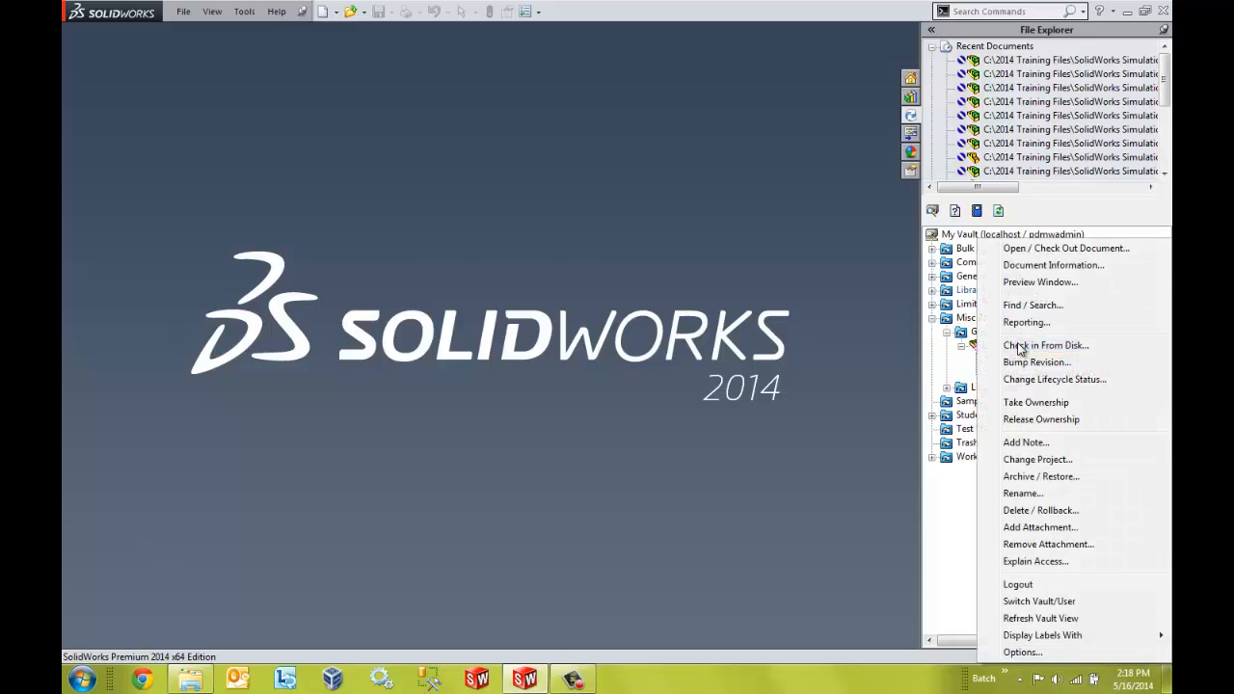
mouse_move(1054, 470)
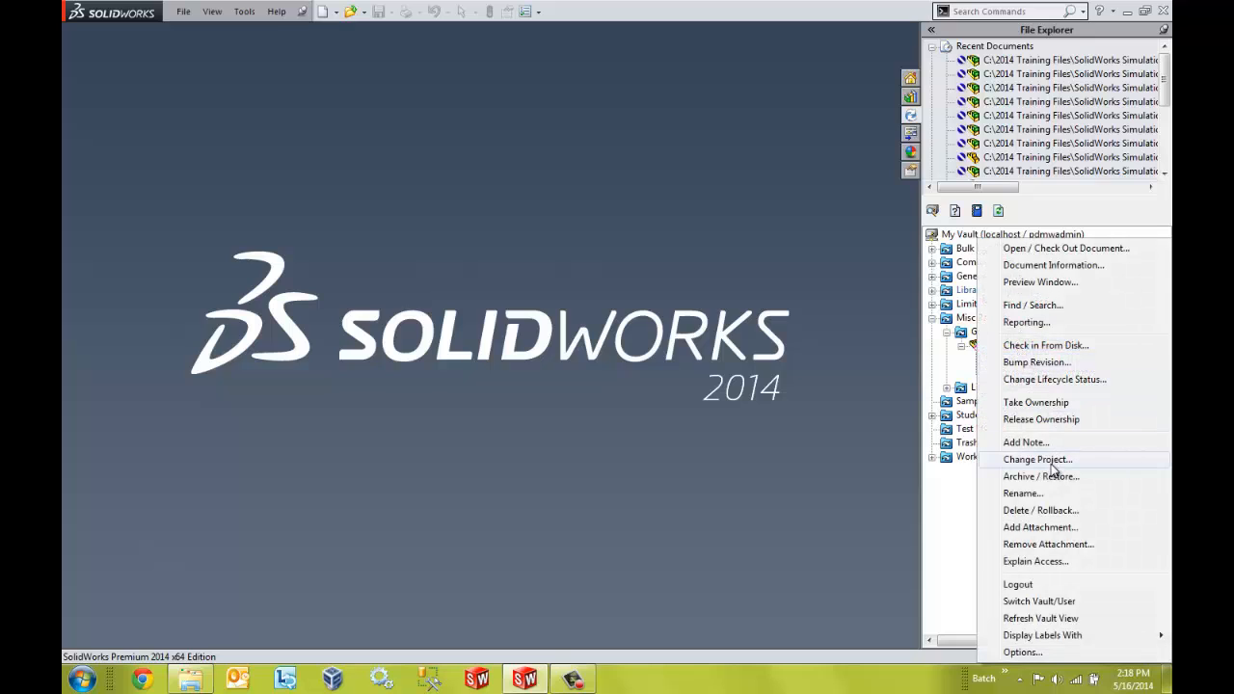
- Change the project of Geneva Wheel.SLDASM and all its children to Test Project
click(1037, 459)
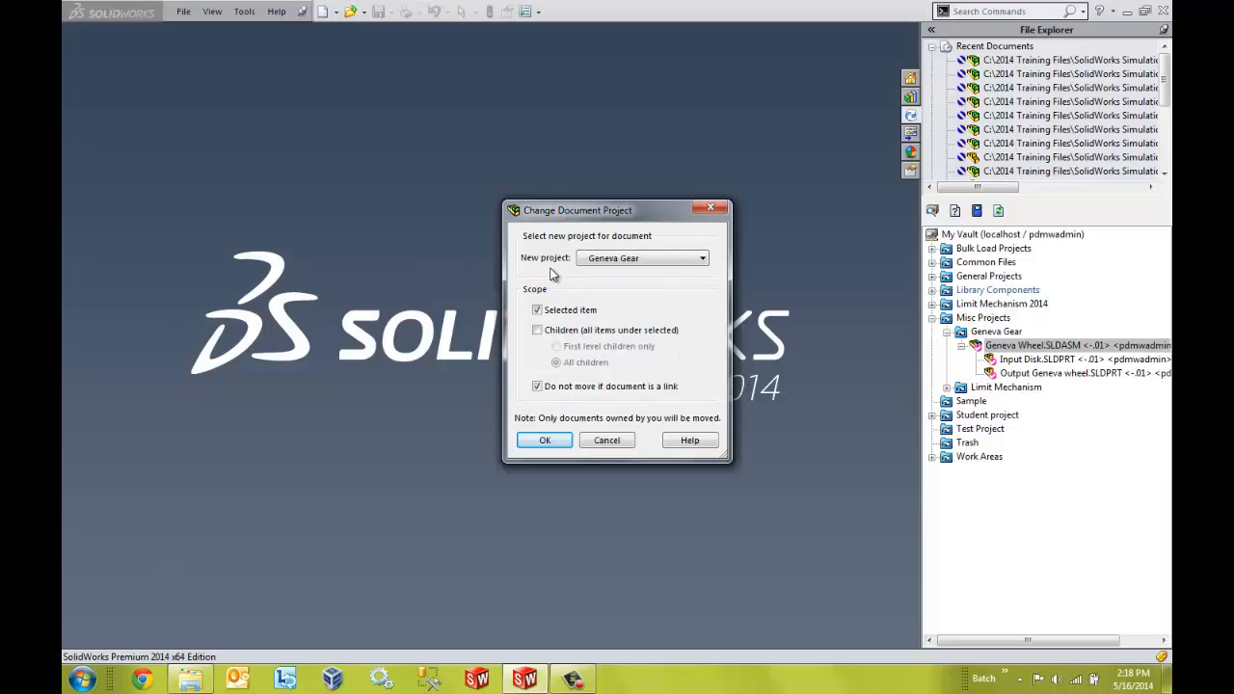
click(702, 257)
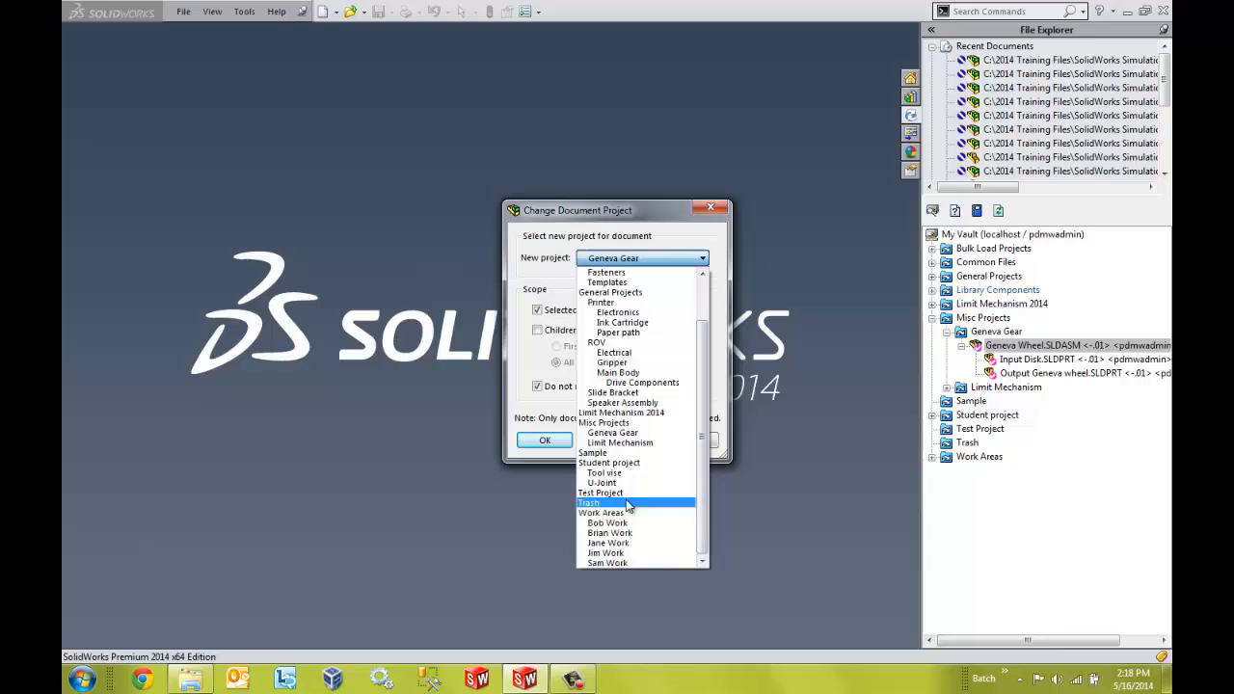
mouse_move(622, 492)
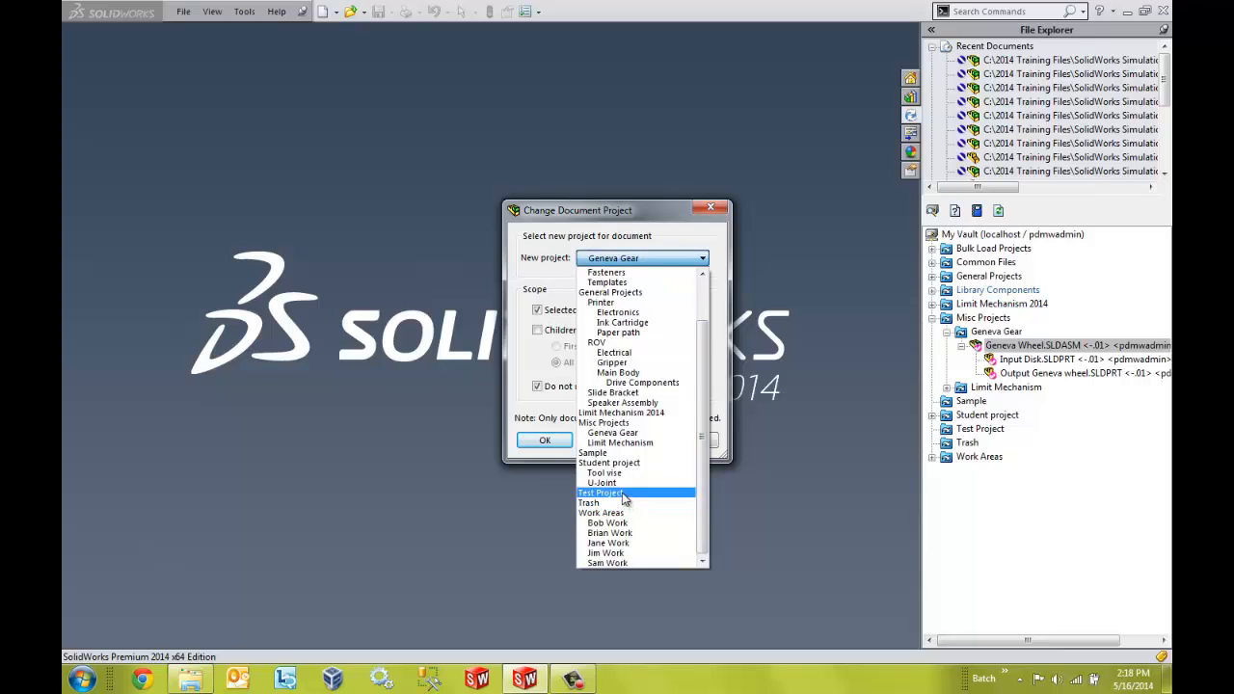
click(600, 493)
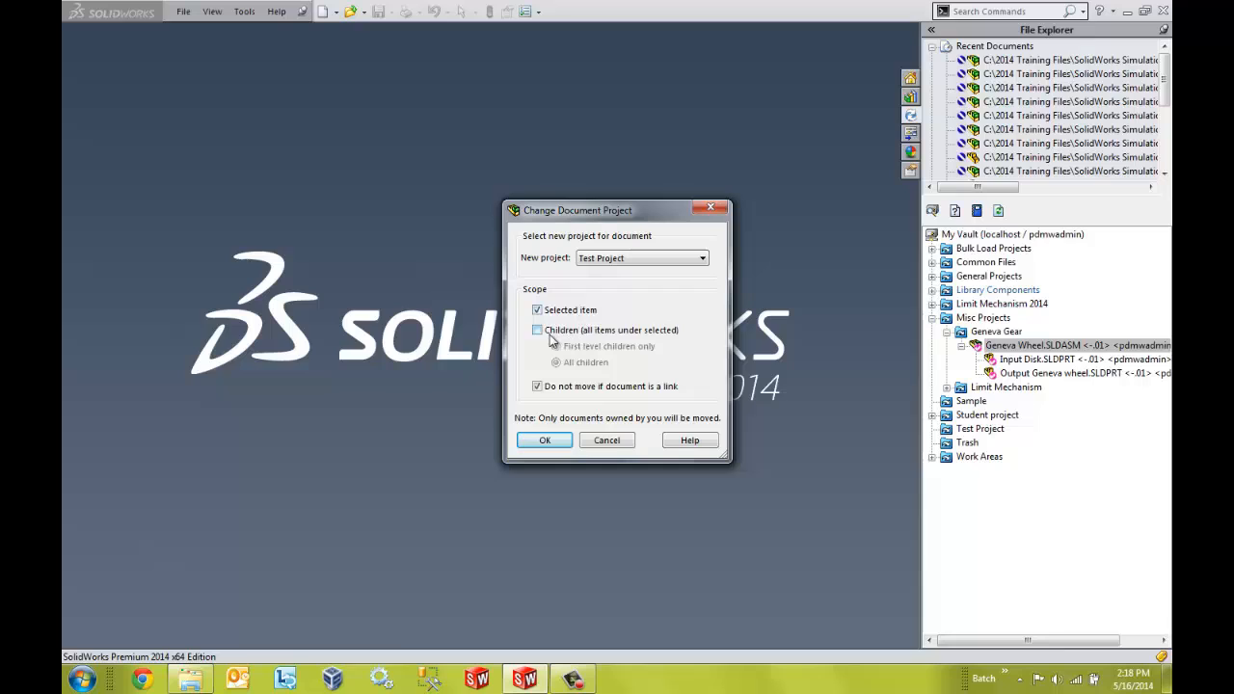
click(538, 330)
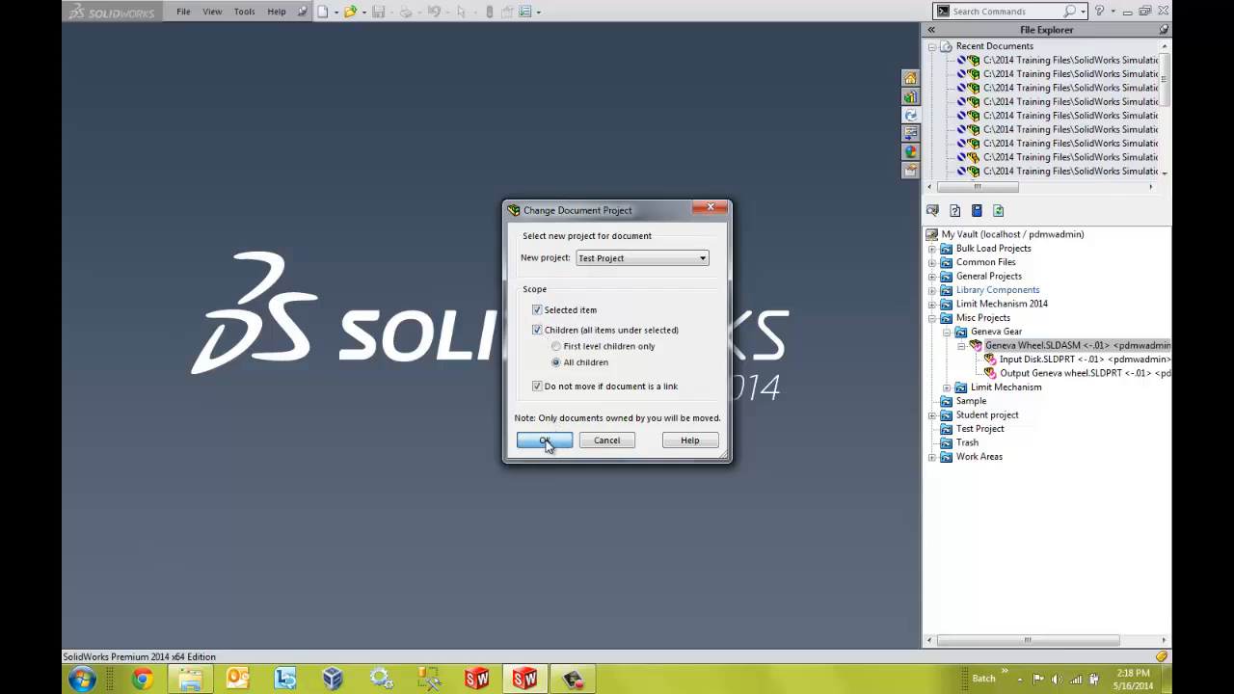
click(544, 441)
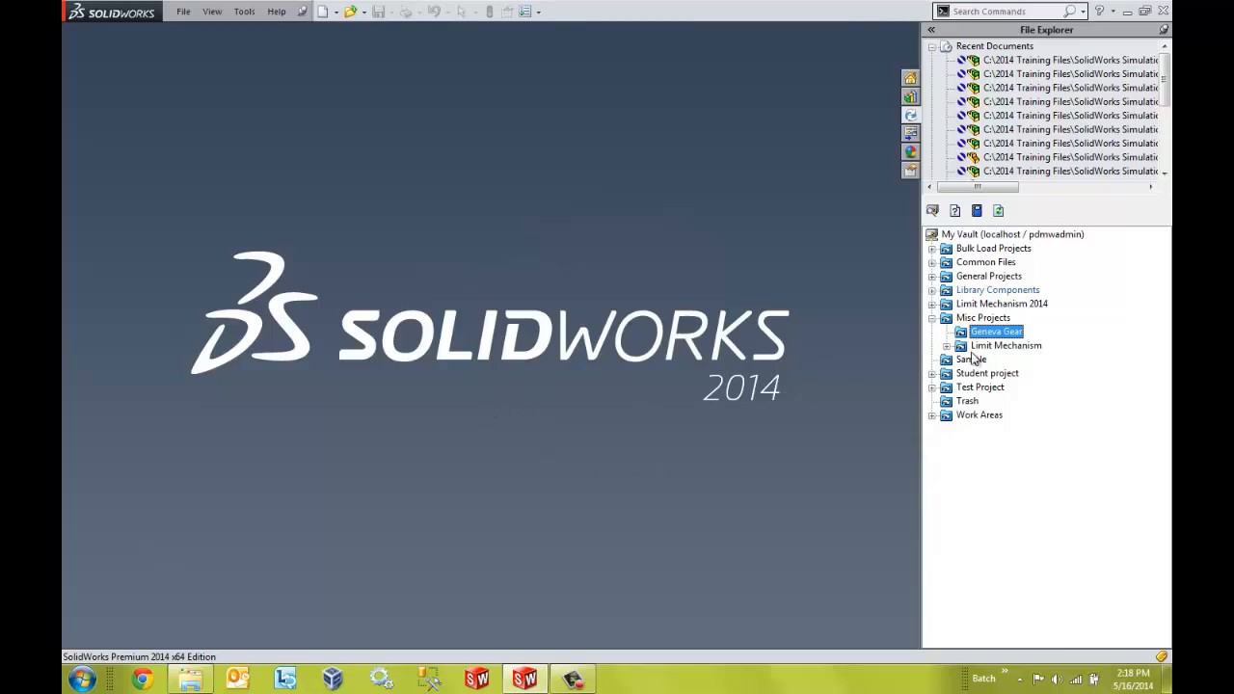
mouse_move(985, 345)
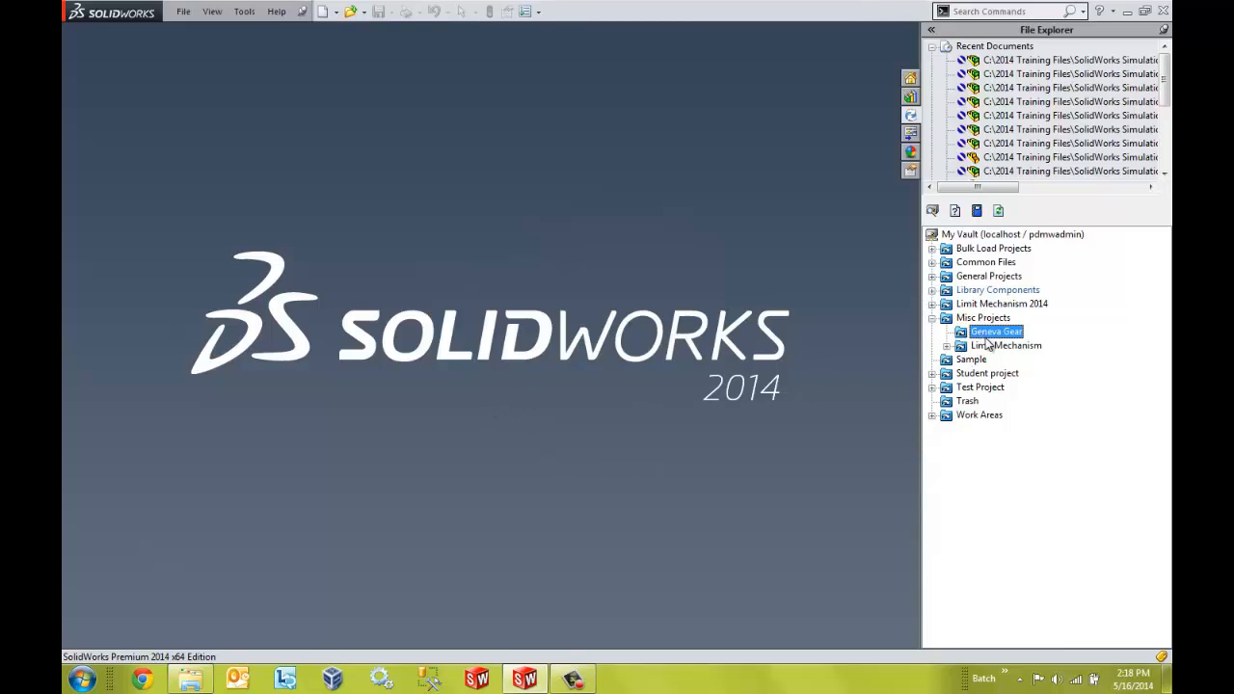
- Expand Test Project and Geneva Wheel.SLDASM in the vault tree, then select the assembly
click(932, 387)
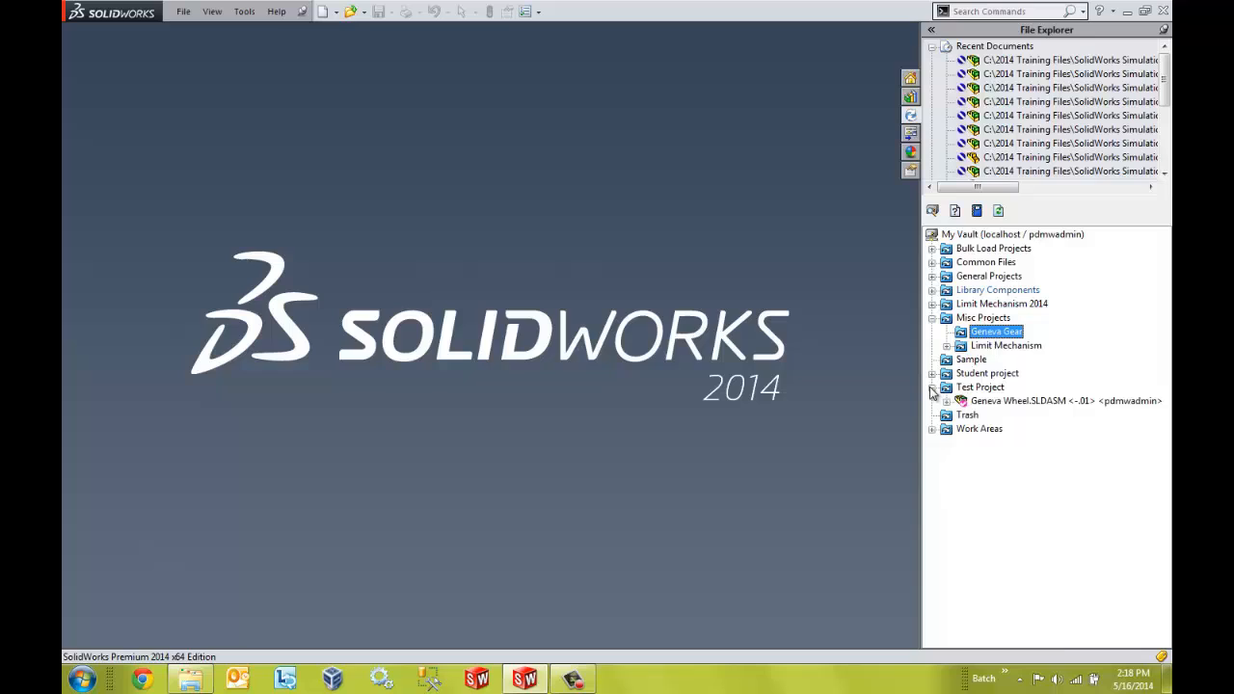
click(961, 400)
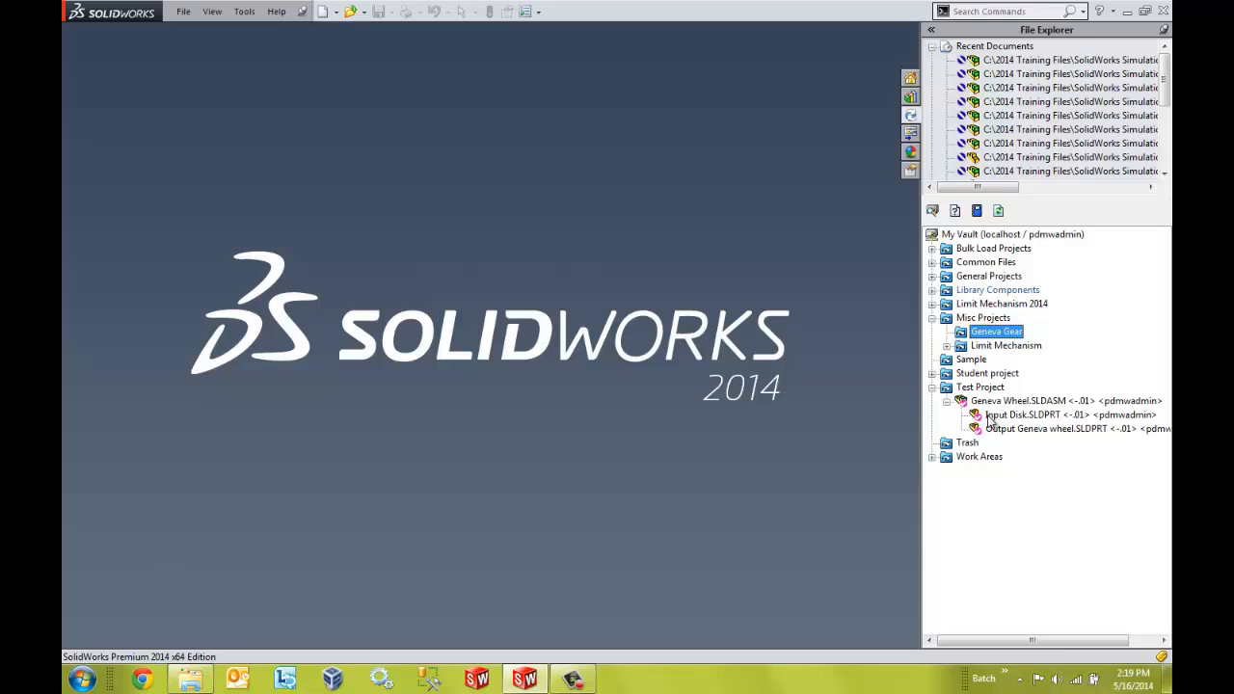
click(1061, 401)
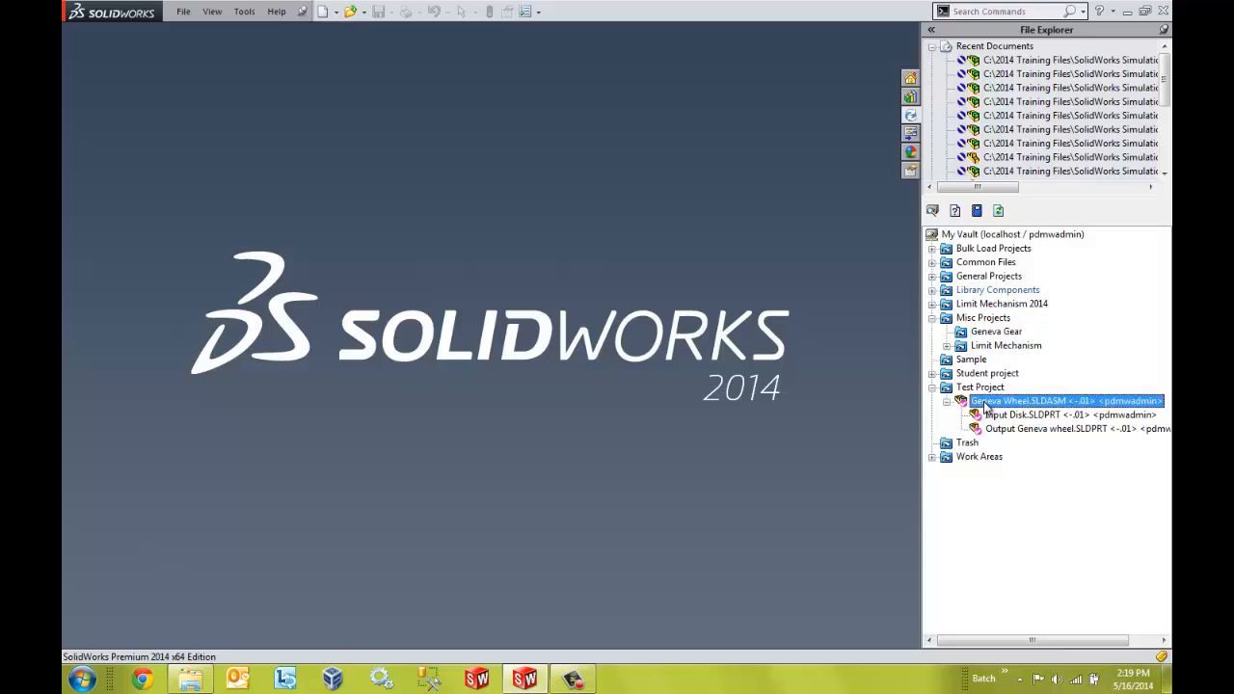
- Release ownership of Geneva Wheel.SLDASM and its document children in Test Project
right_click(1061, 400)
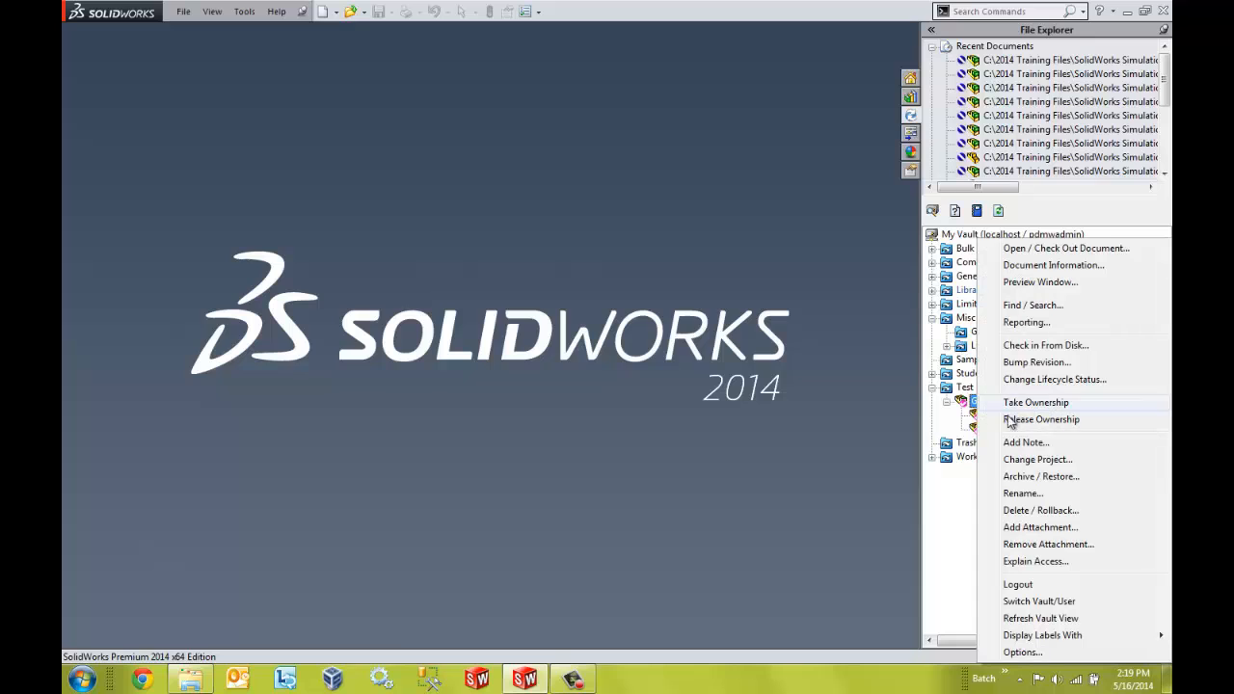
click(1042, 418)
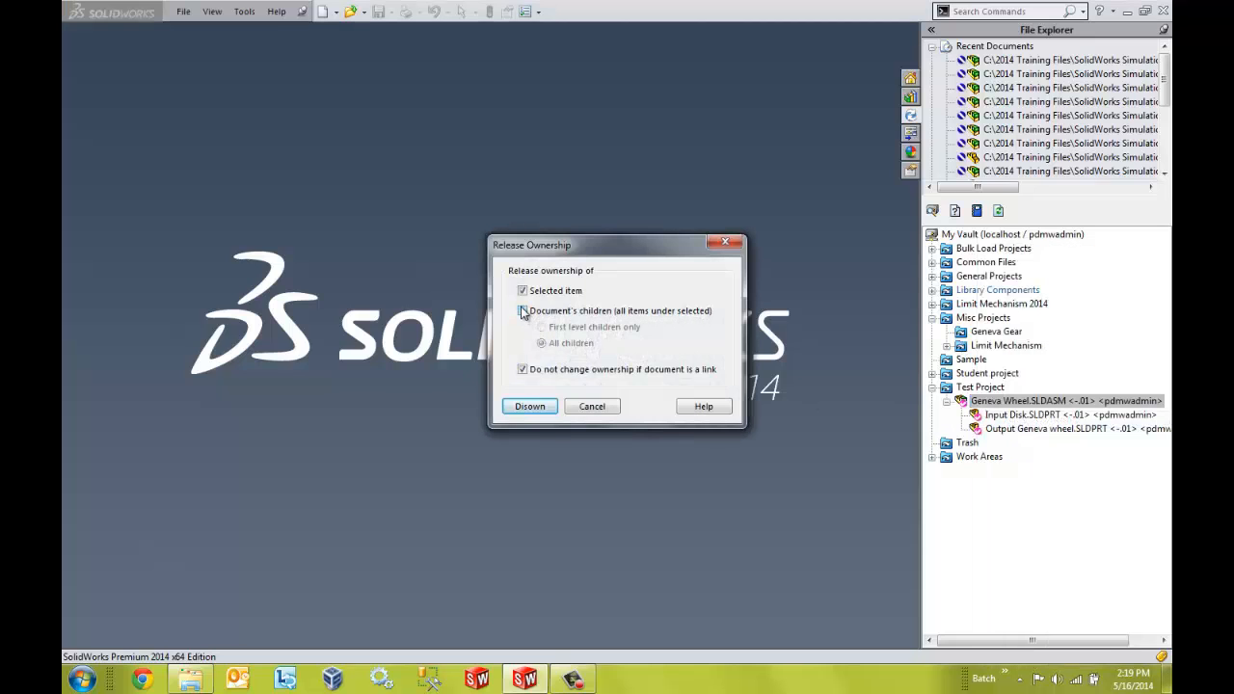
click(529, 406)
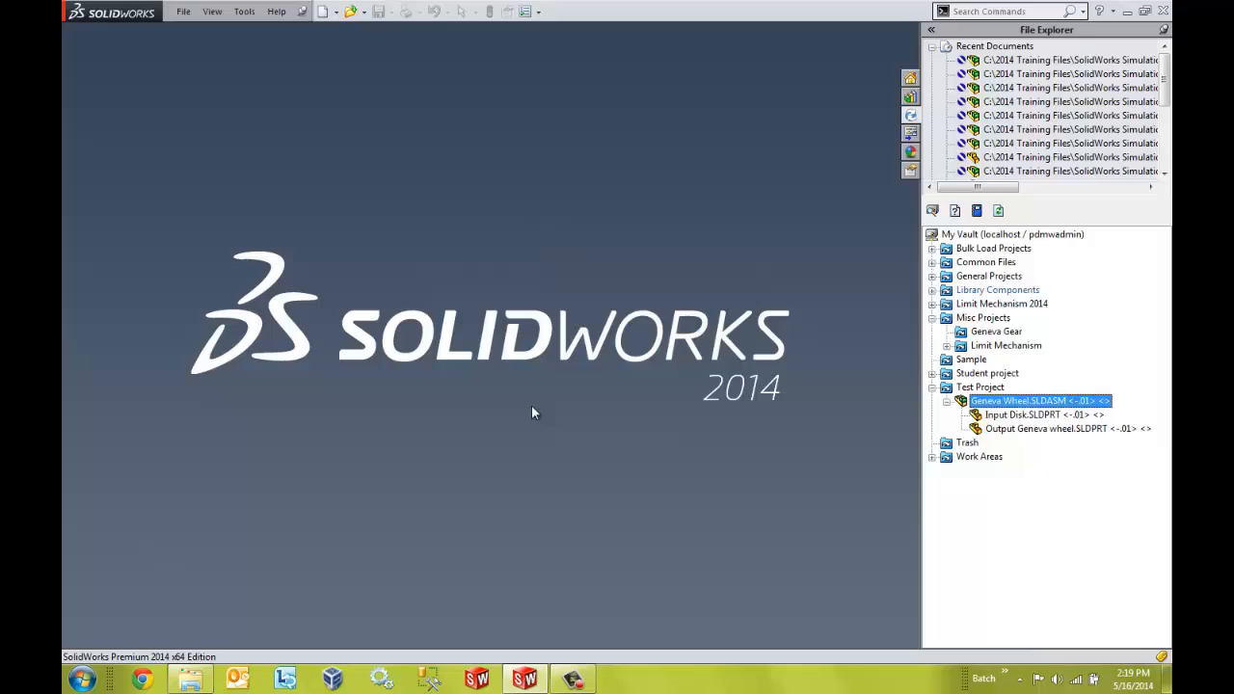
mouse_move(547, 432)
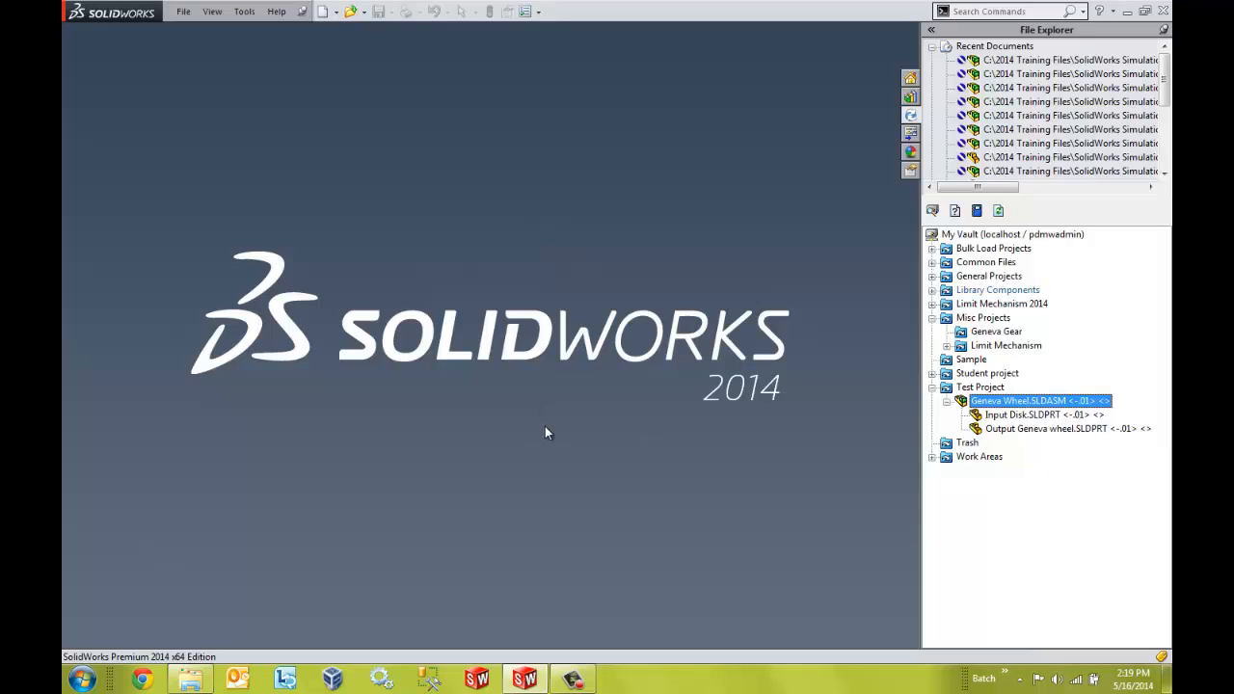